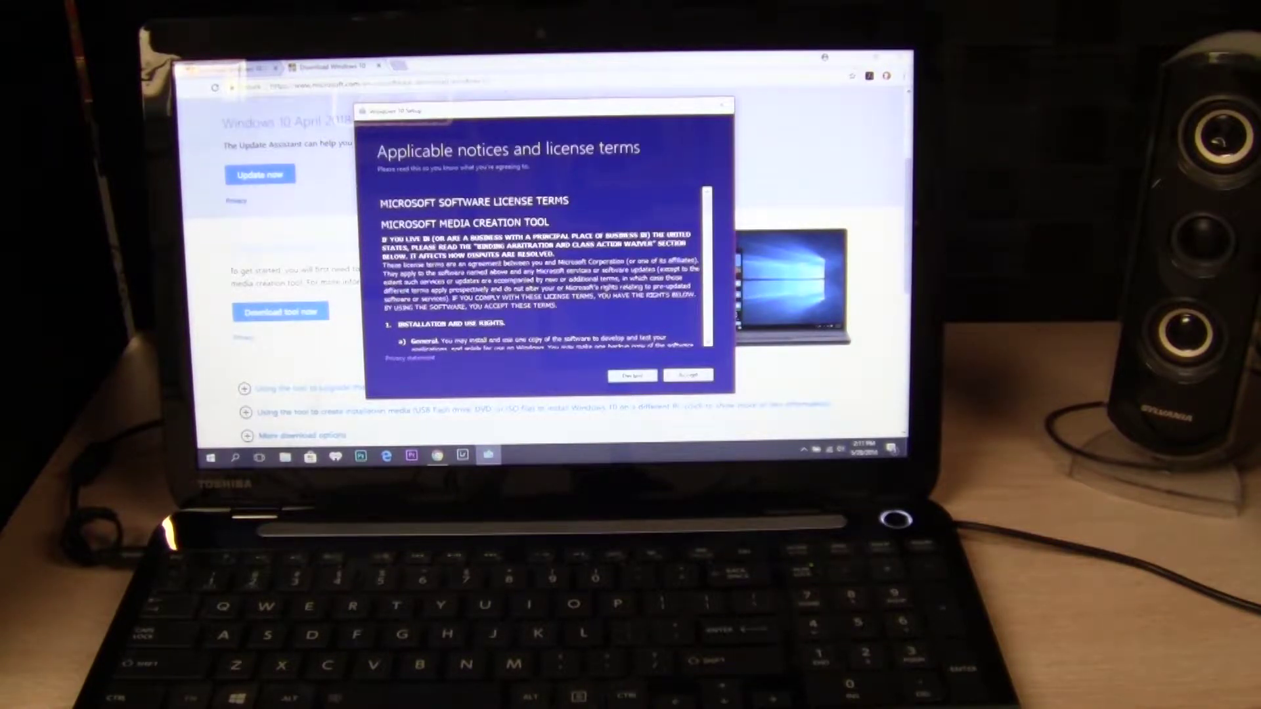
Accept the license, choose installation media for another PC, keep the default language, edition and architecture.
click(689, 375)
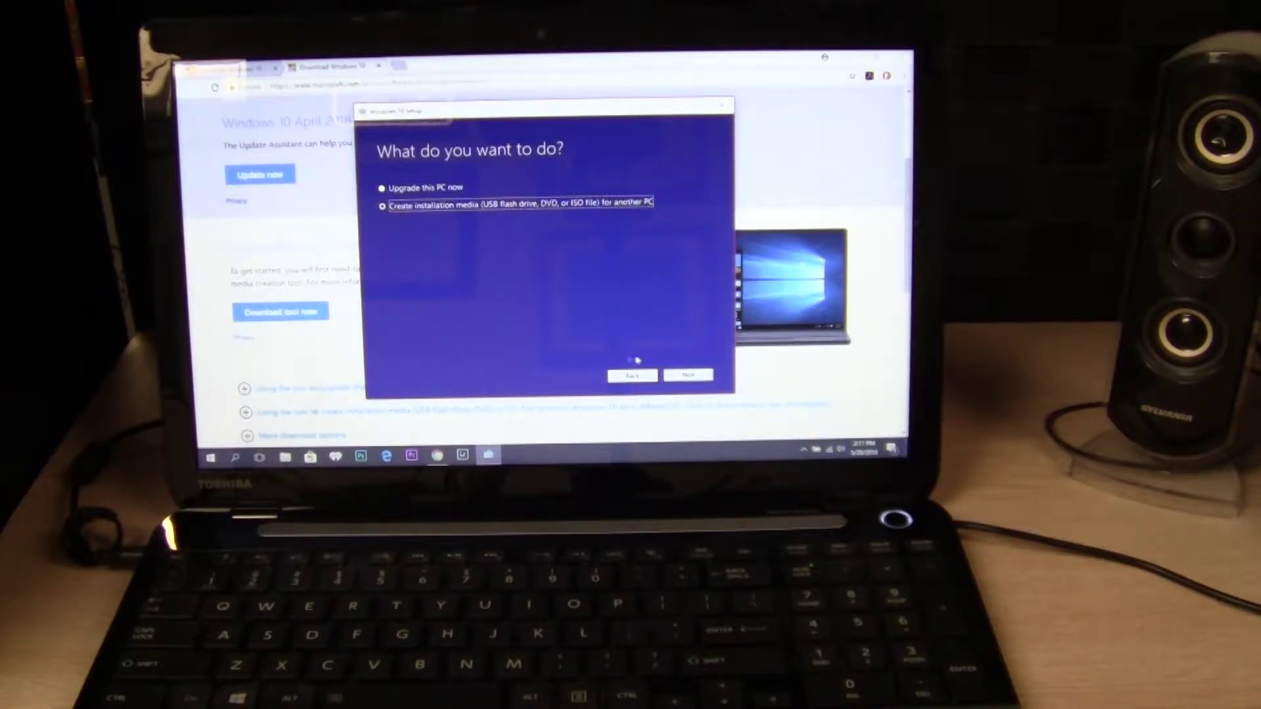
click(688, 375)
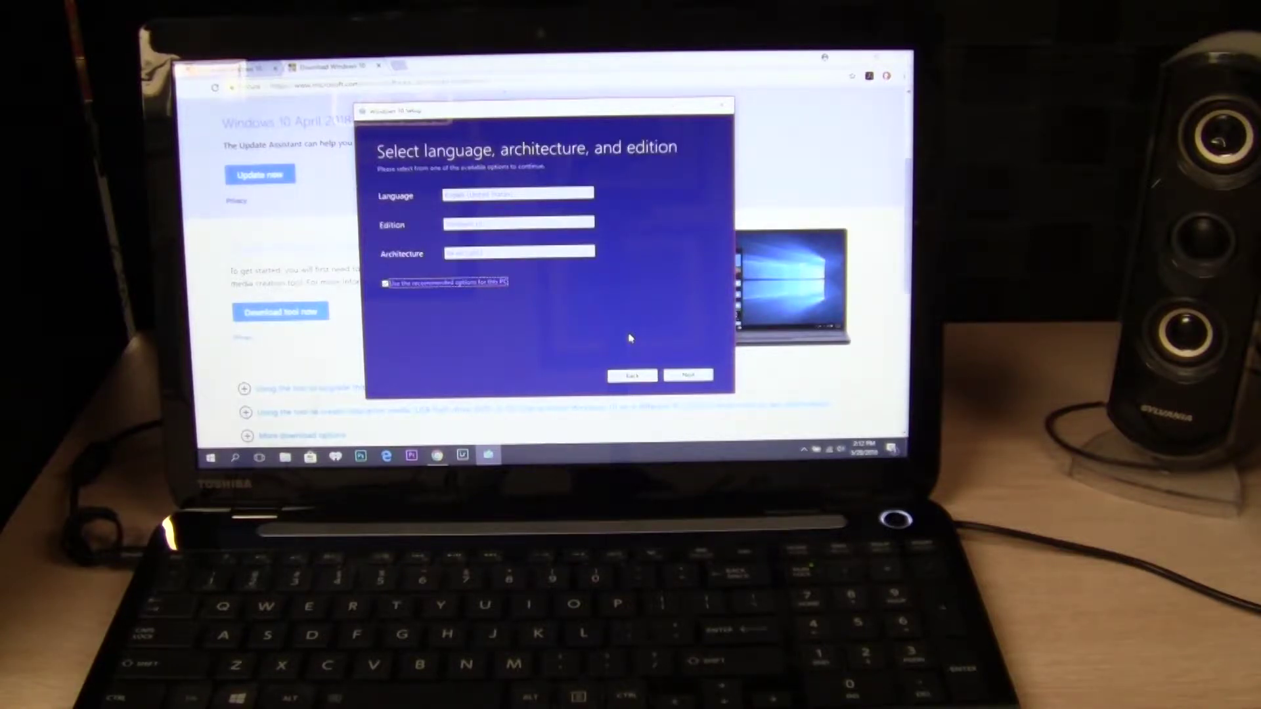
click(688, 375)
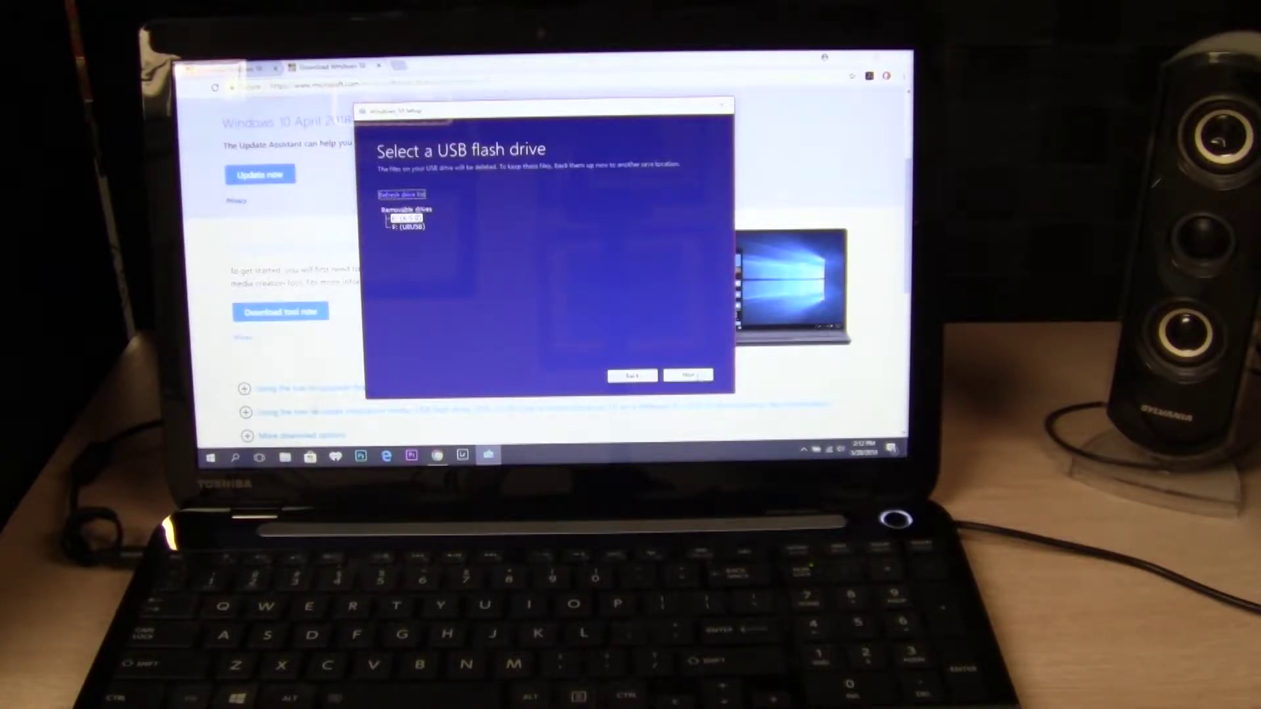
Write the Windows 10 installer to the removable USB drive and finish once it is ready.
click(689, 375)
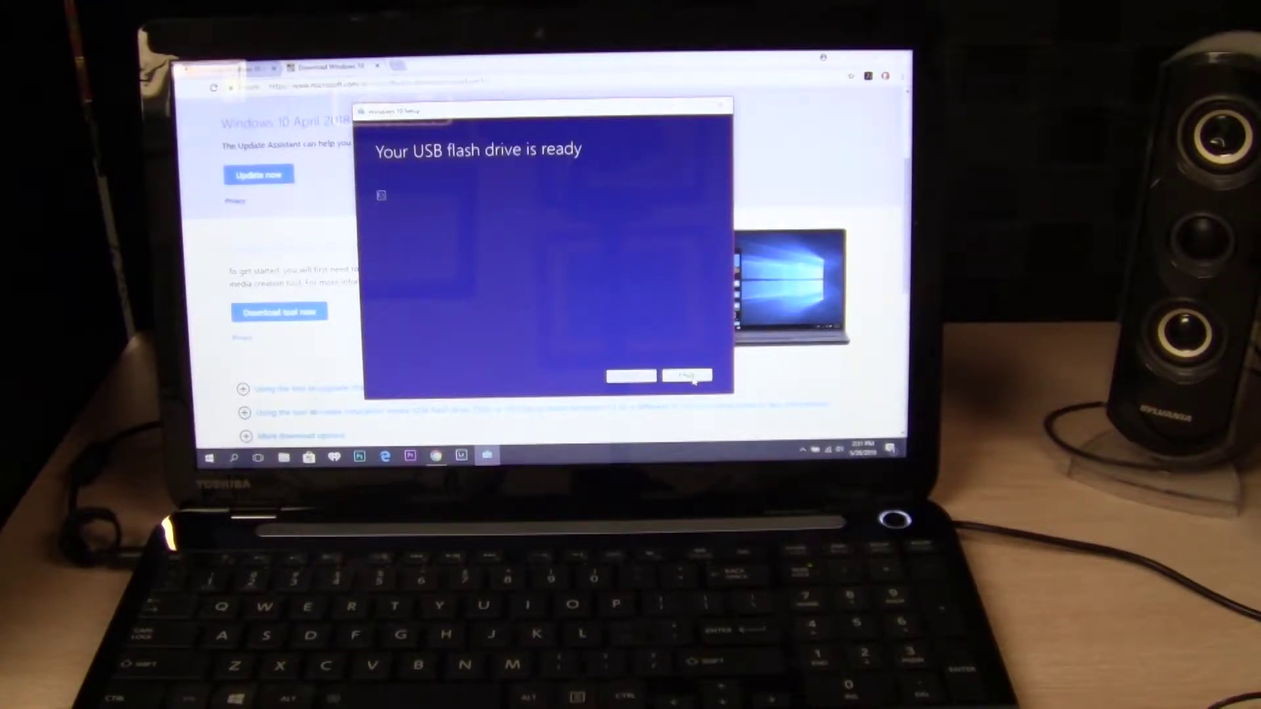
click(689, 377)
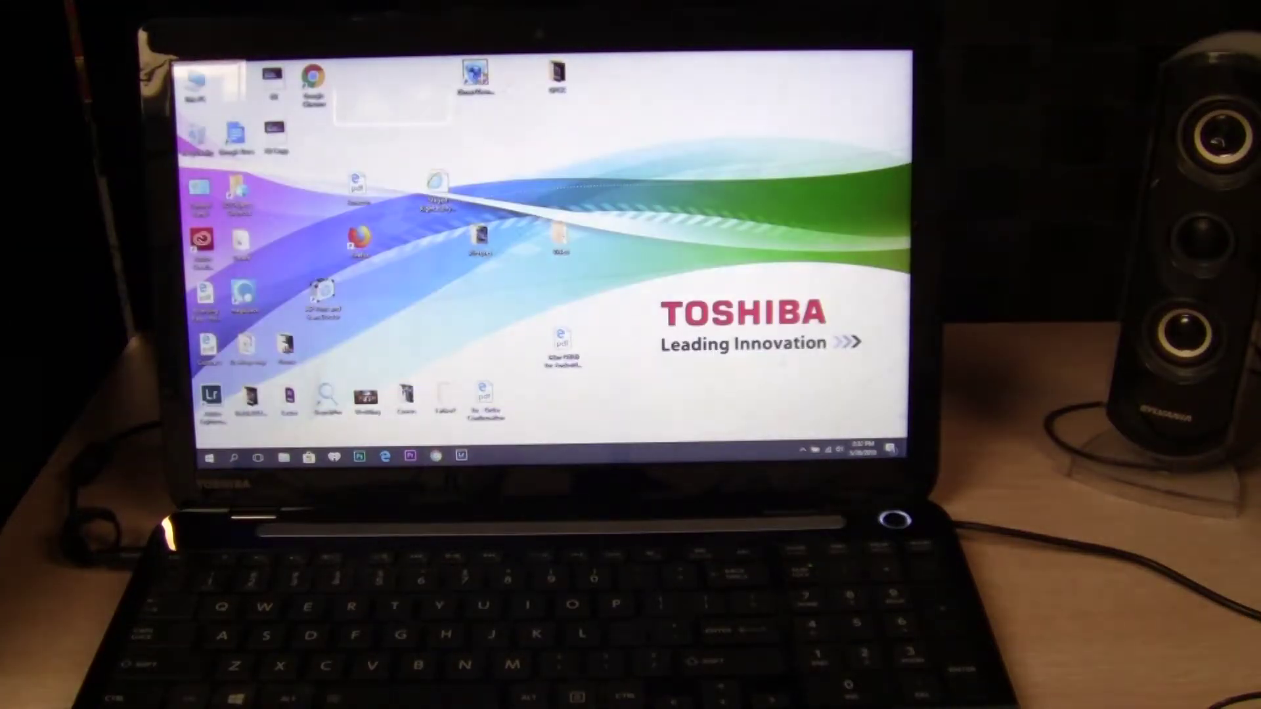
Shut the laptop down from the Start menu's Power options.
click(208, 456)
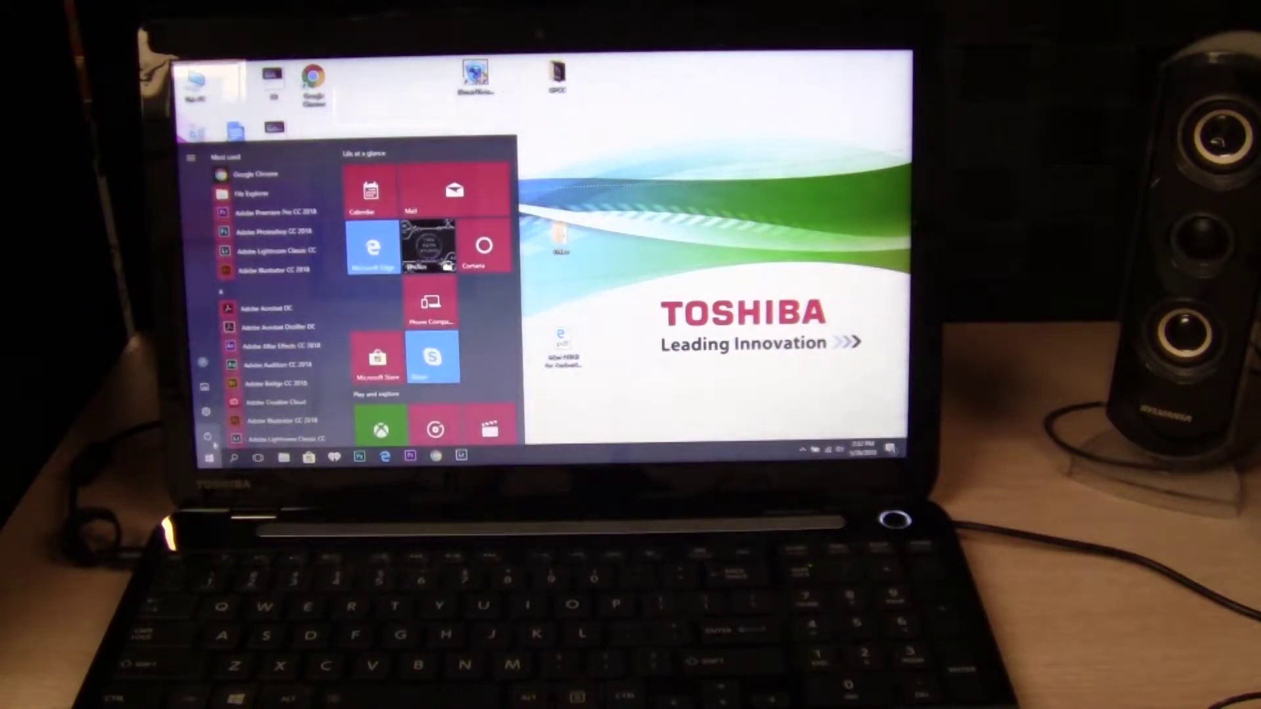
click(206, 437)
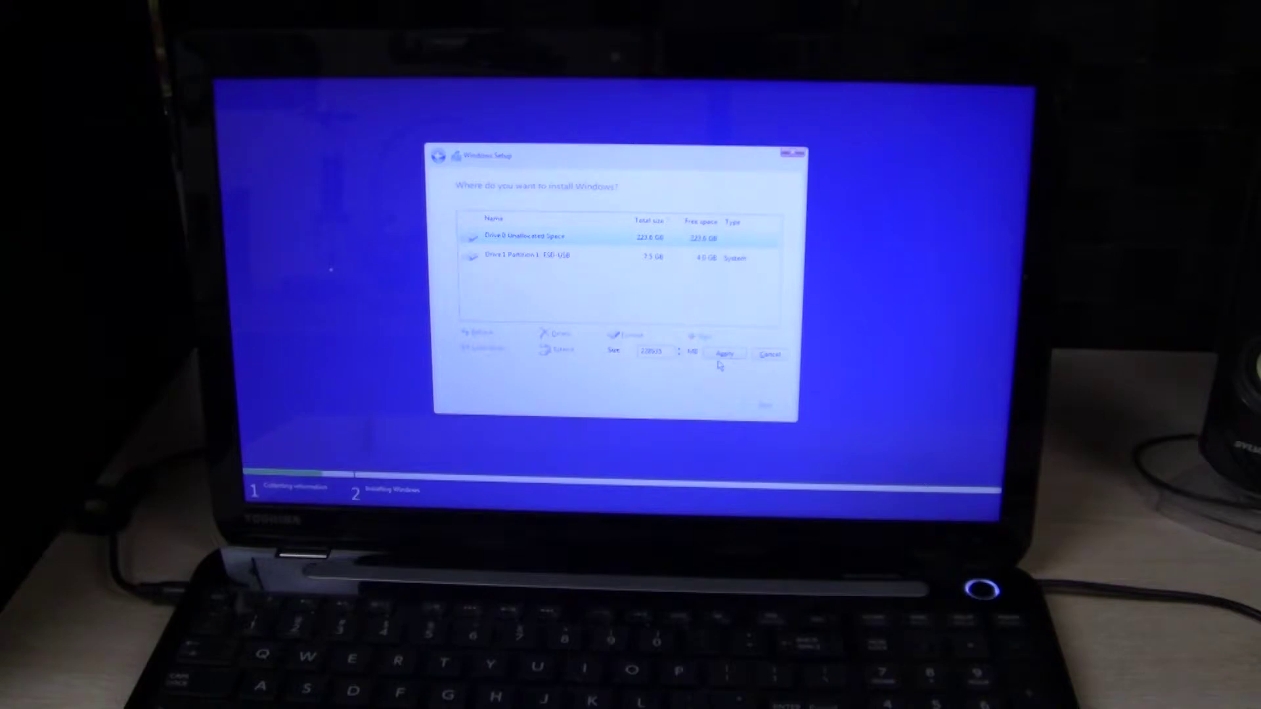
Create a new partition on Drive 0's 221.8 GB unallocated space at the default size.
click(724, 354)
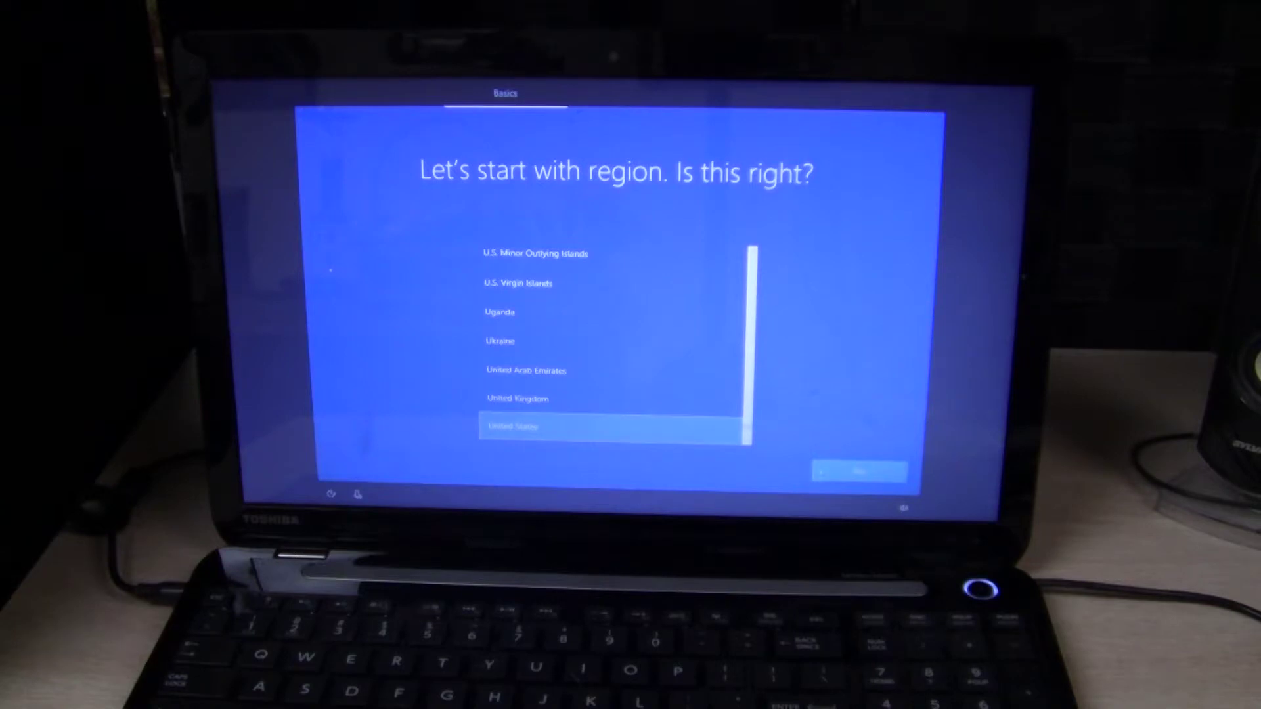
Confirm United States as the region and skip adding a second keyboard layout.
click(857, 471)
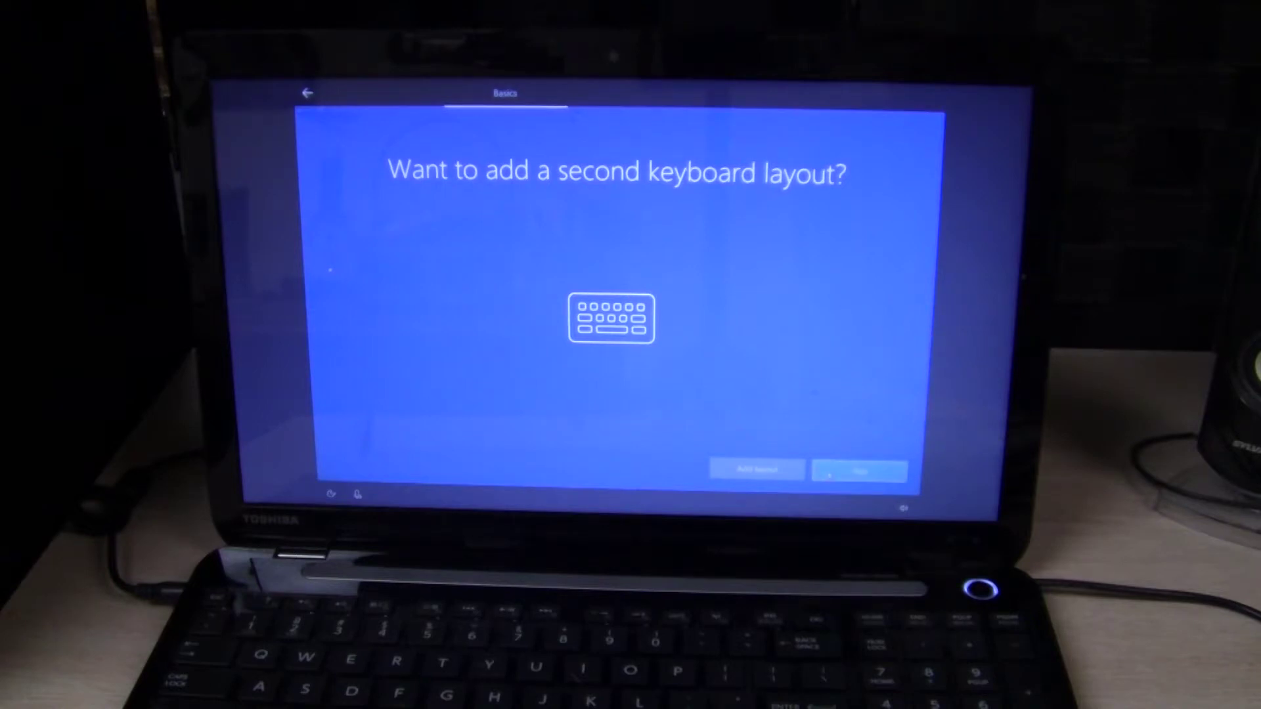
click(857, 470)
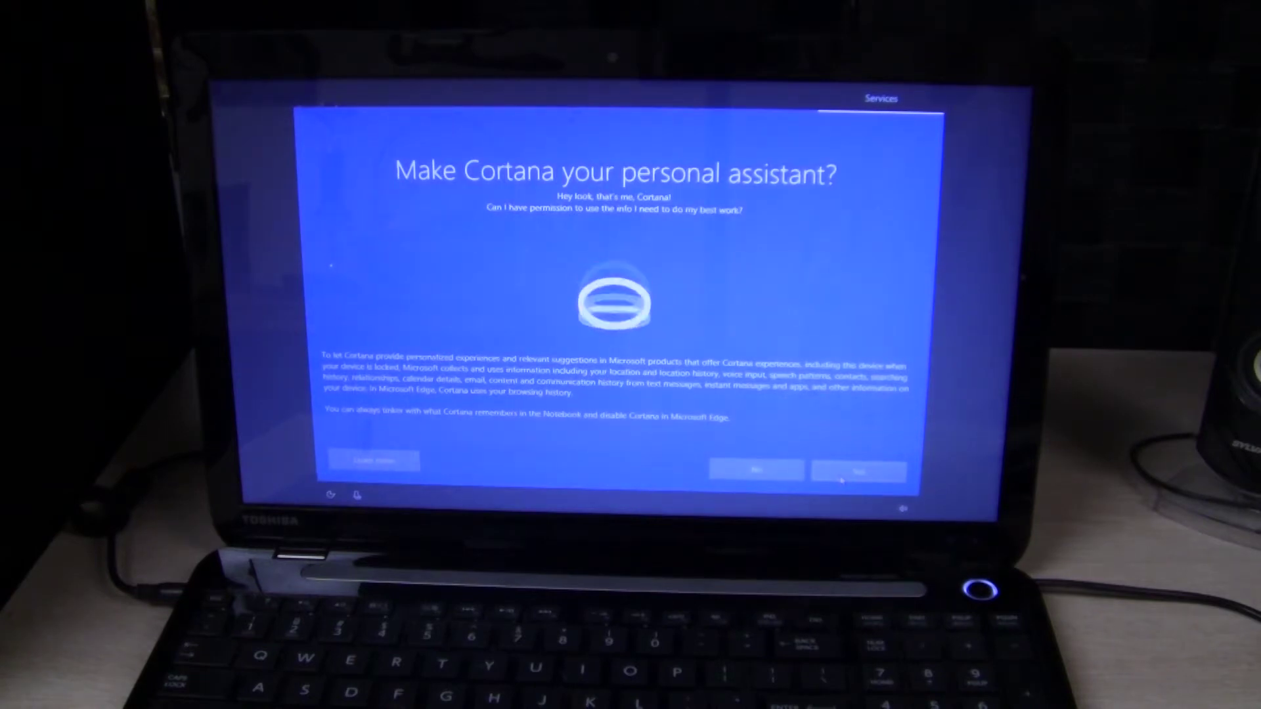
Accept Cortana as the personal assistant so setup continues.
click(858, 471)
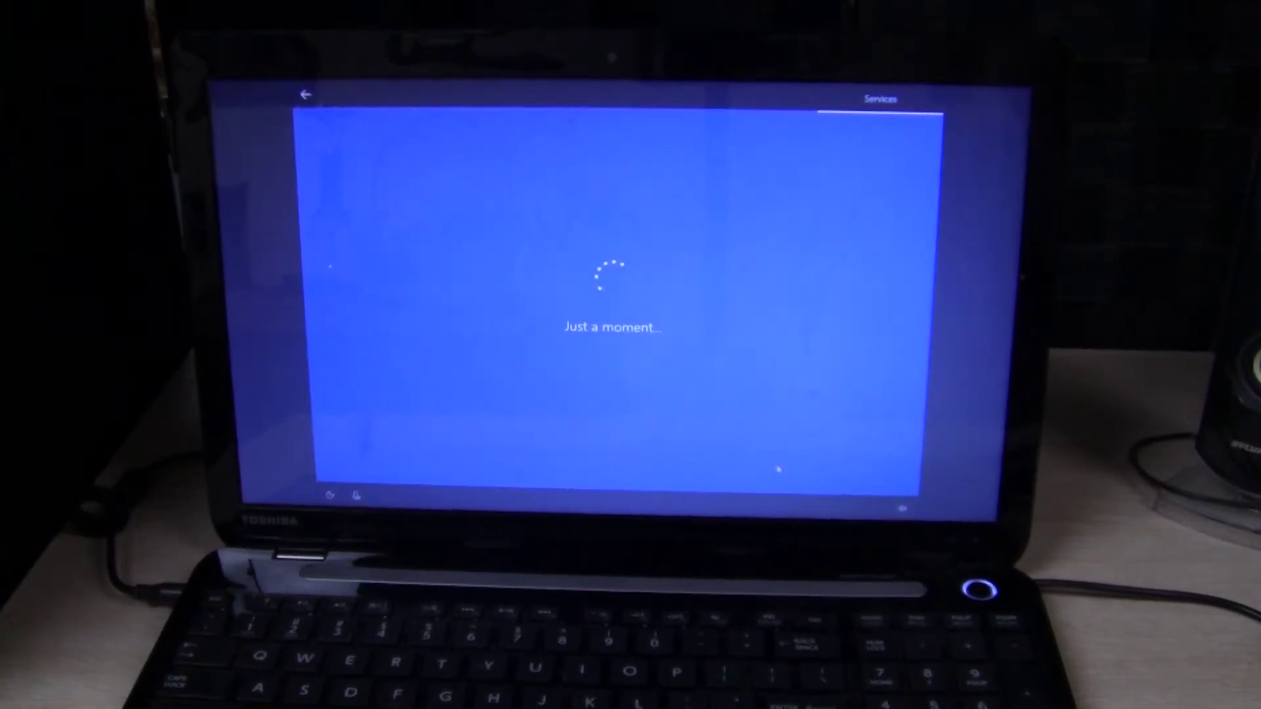